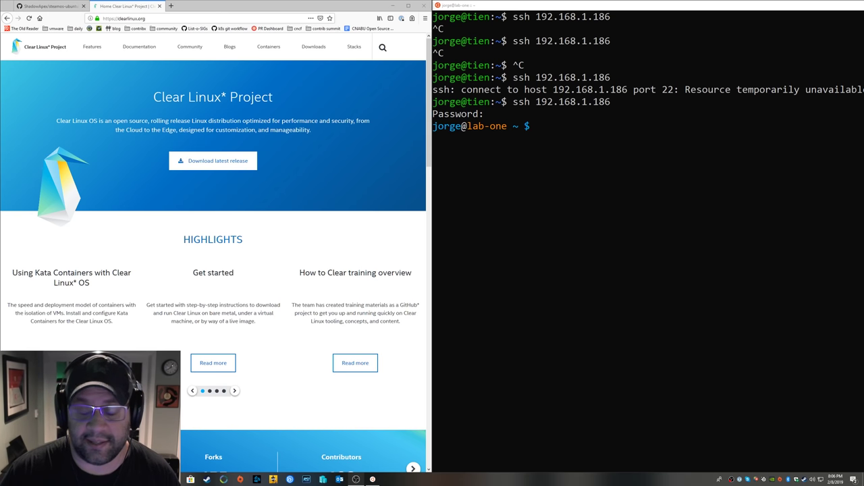
pyautogui.moveTo(300, 347)
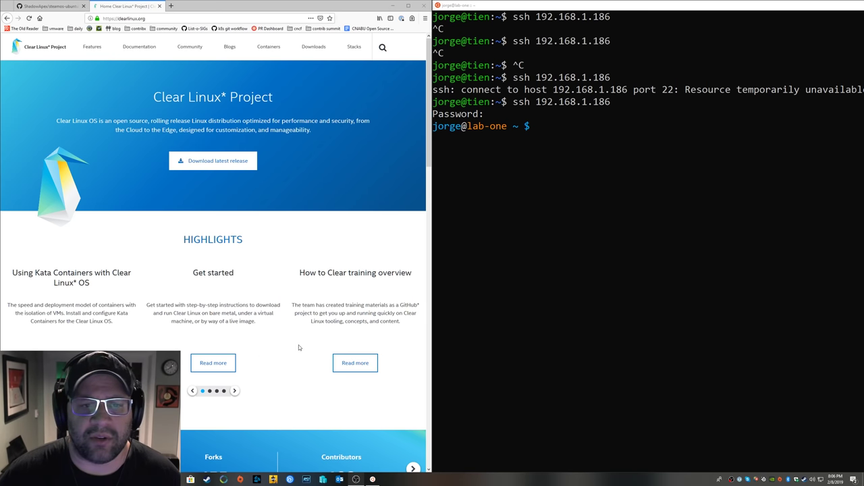
pyautogui.moveTo(502, 322)
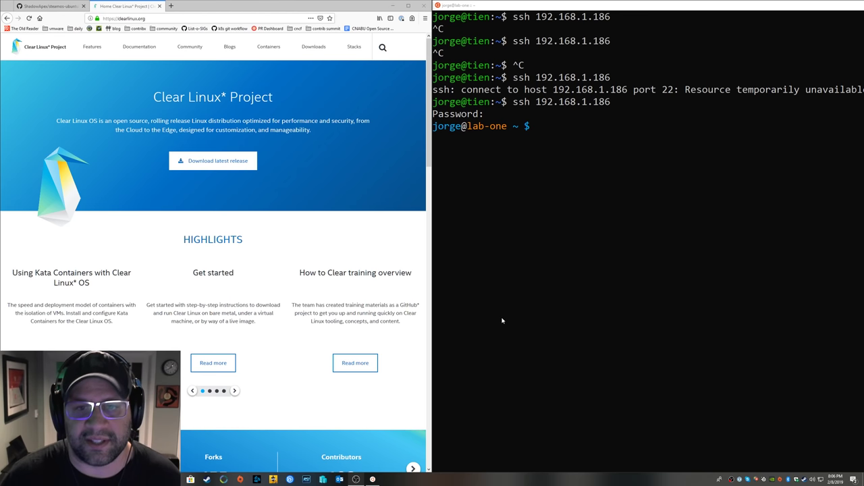
pyautogui.moveTo(68, 24)
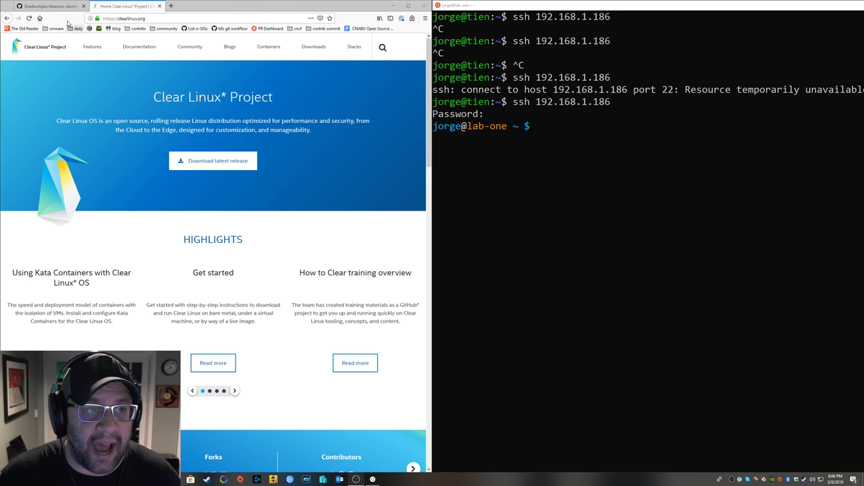
# Review the steamos-ubuntu README on GitHub, scrolling through its SteamOS setup script notes
pyautogui.click(51, 5)
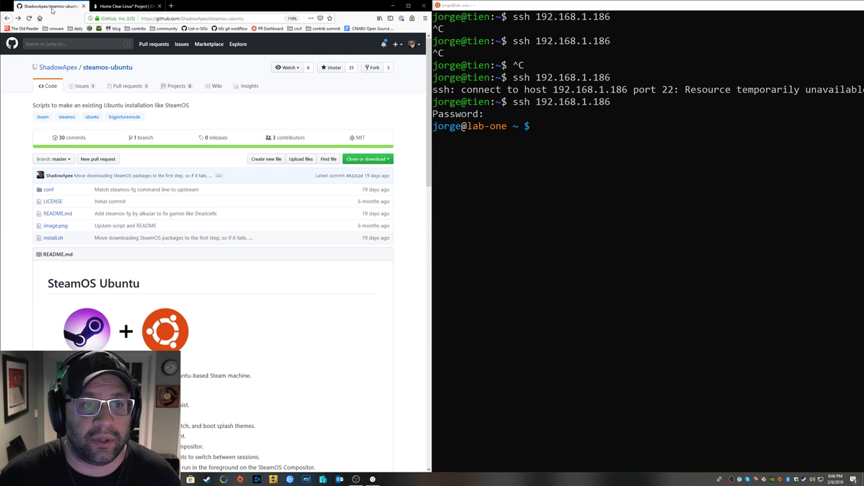
pyautogui.scroll(-3)
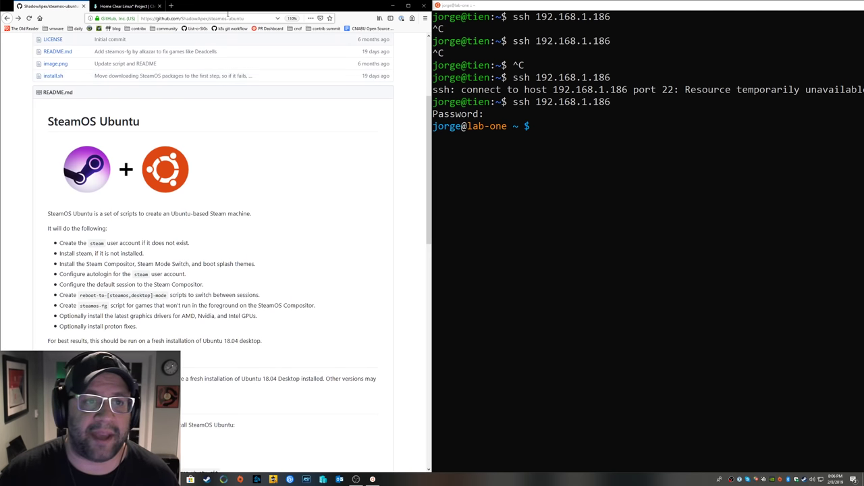
pyautogui.scroll(3)
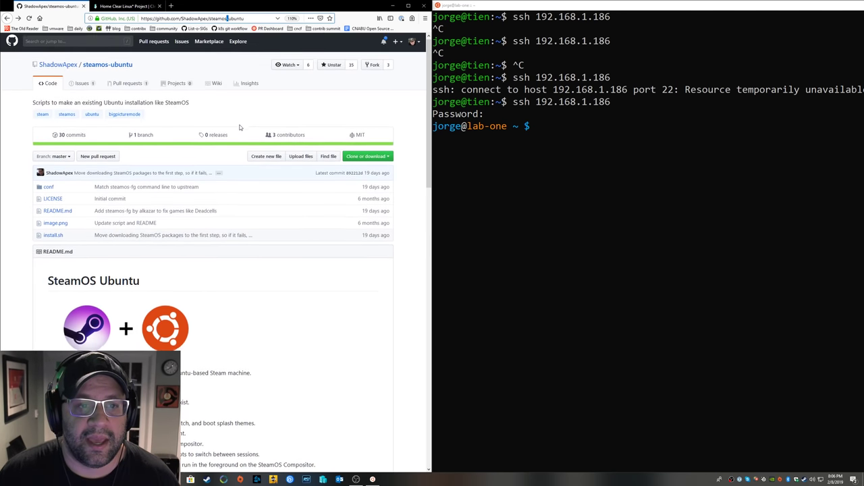
pyautogui.scroll(-3)
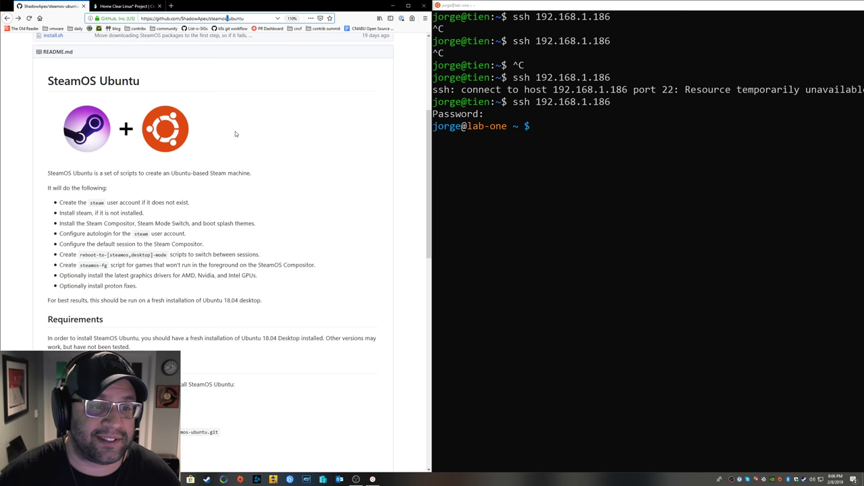
pyautogui.moveTo(276, 163)
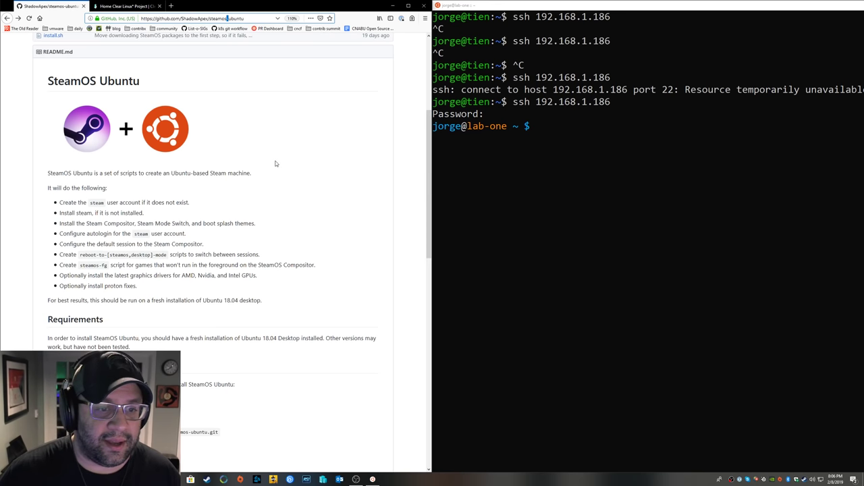
pyautogui.scroll(-3)
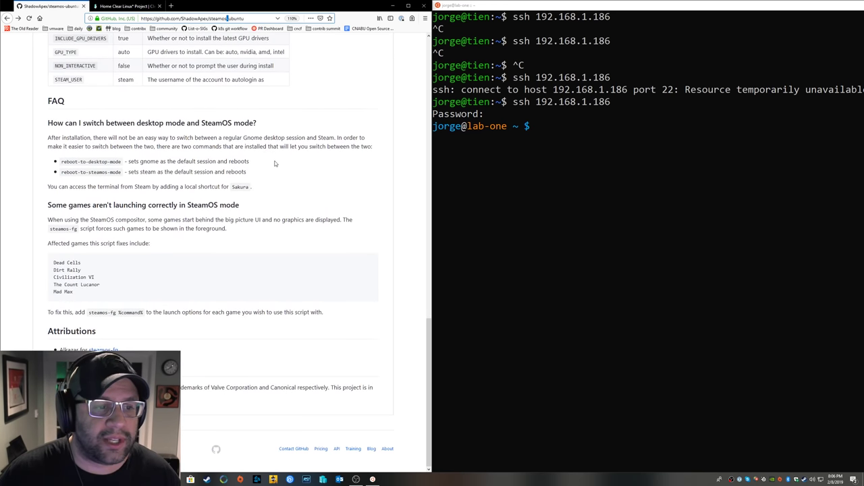
pyautogui.scroll(3)
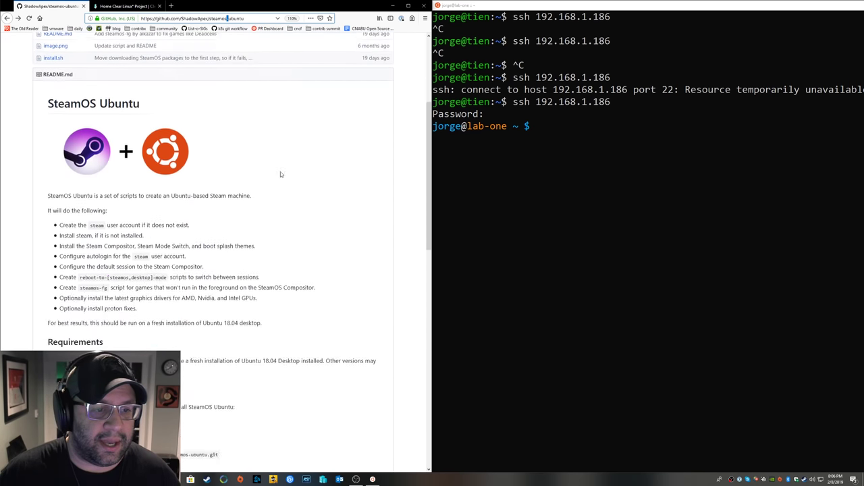
pyautogui.scroll(-3)
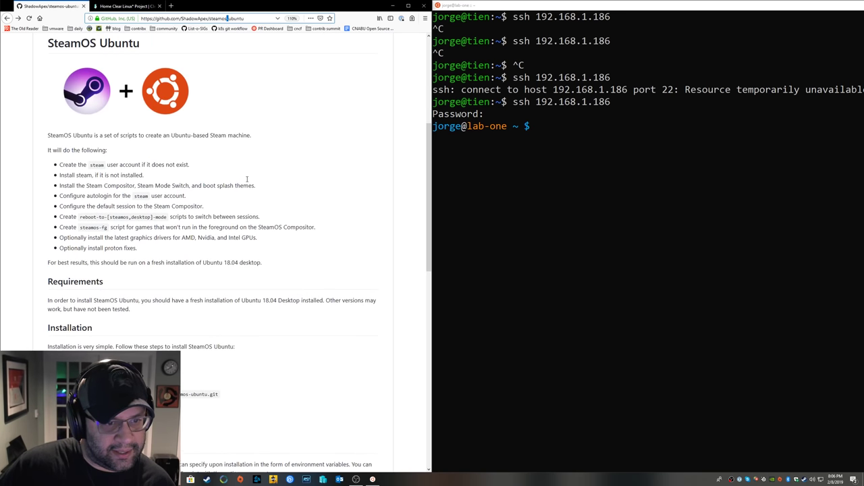
pyautogui.scroll(3)
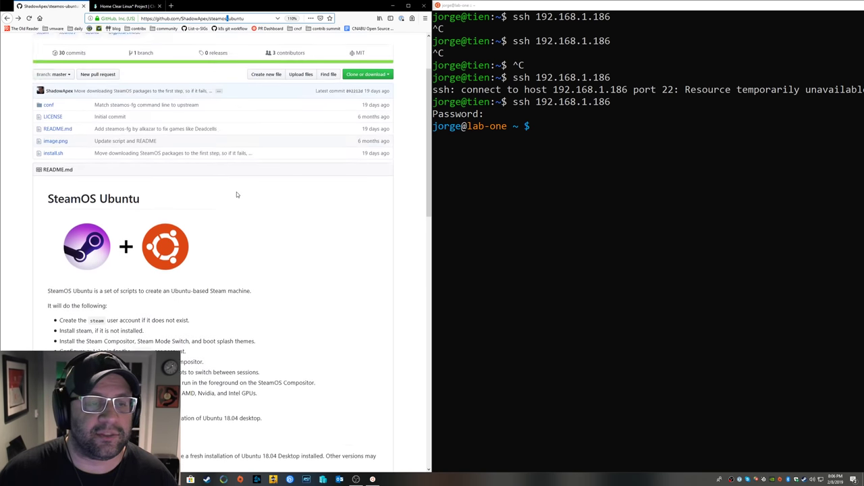
pyautogui.scroll(-3)
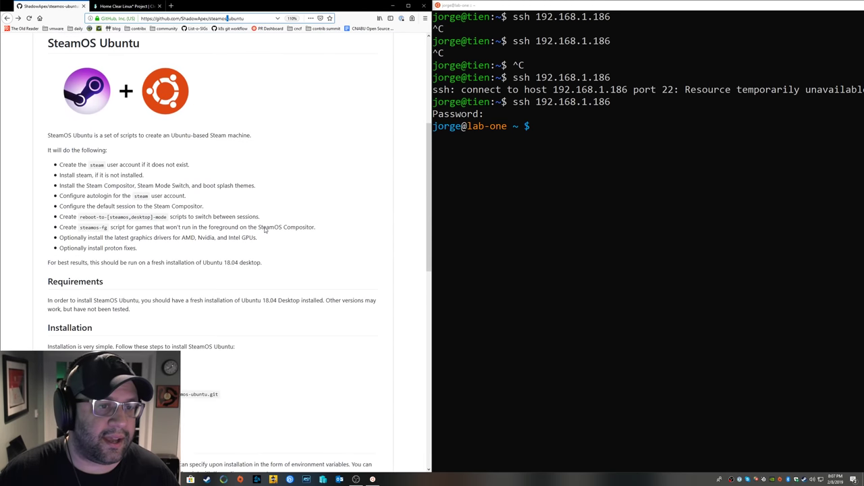
pyautogui.scroll(-3)
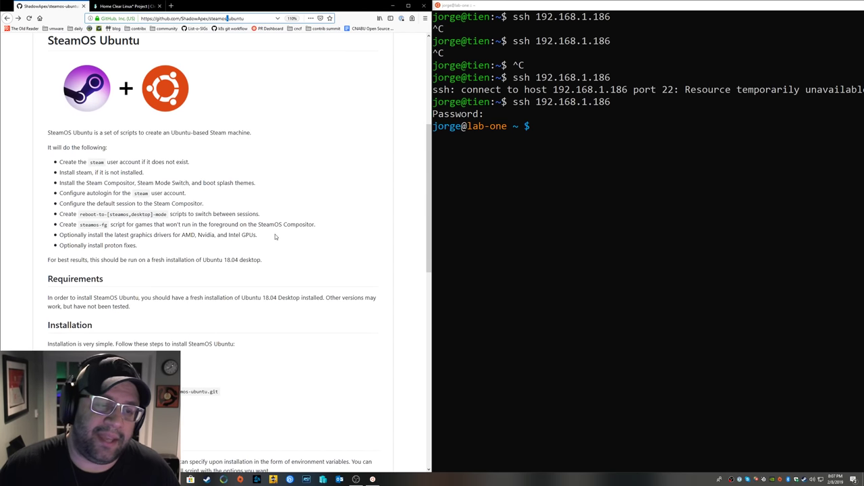
pyautogui.moveTo(289, 238)
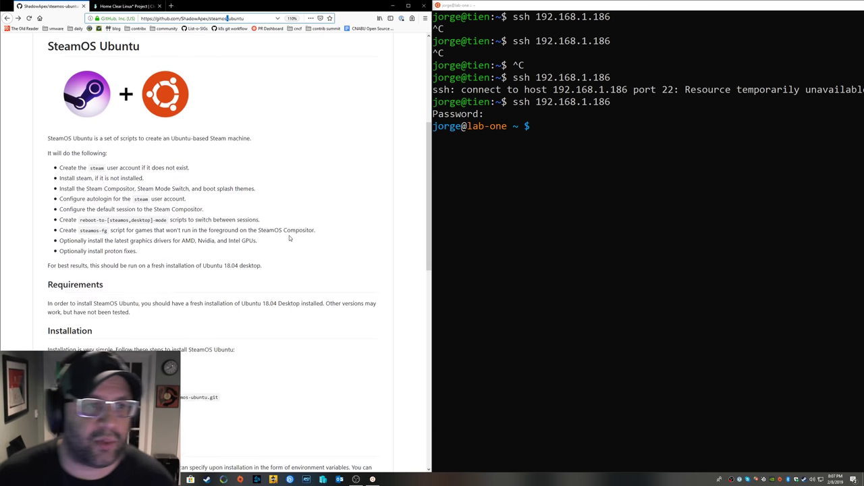
pyautogui.scroll(3)
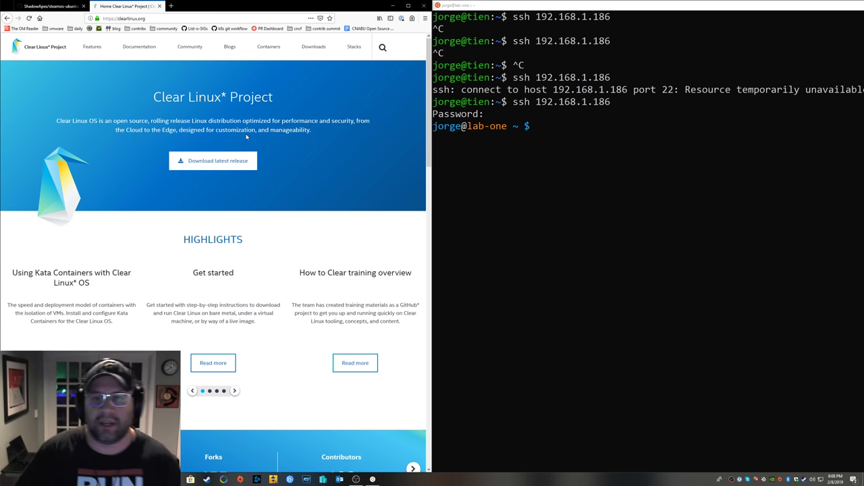
pyautogui.moveTo(613, 153)
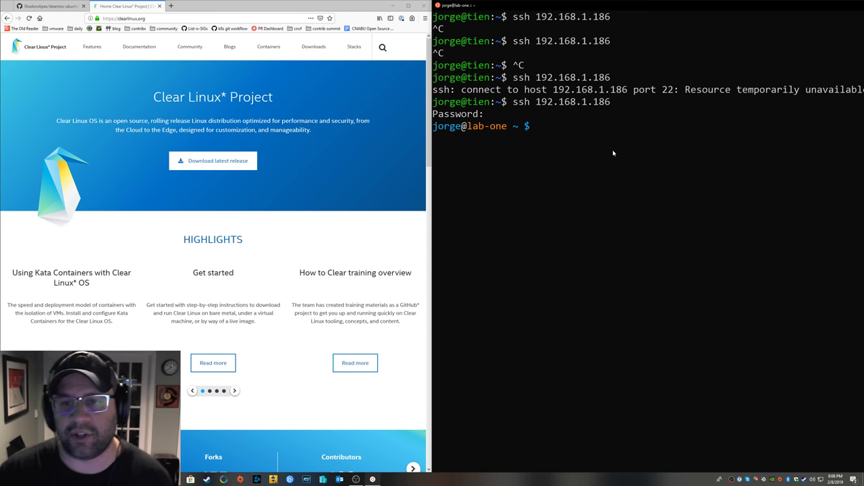
# Get a root shell on the Clear Linux machine with 'sudo -s'
pyautogui.write('sudo -s')
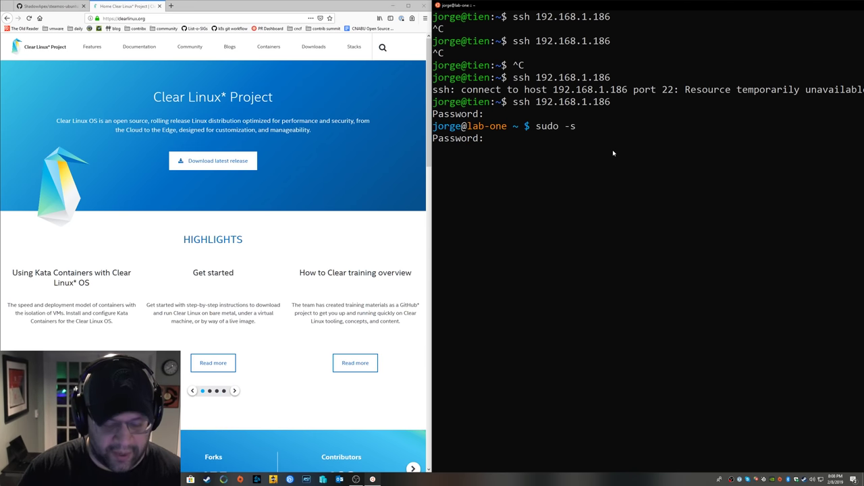
pyautogui.press('Return')
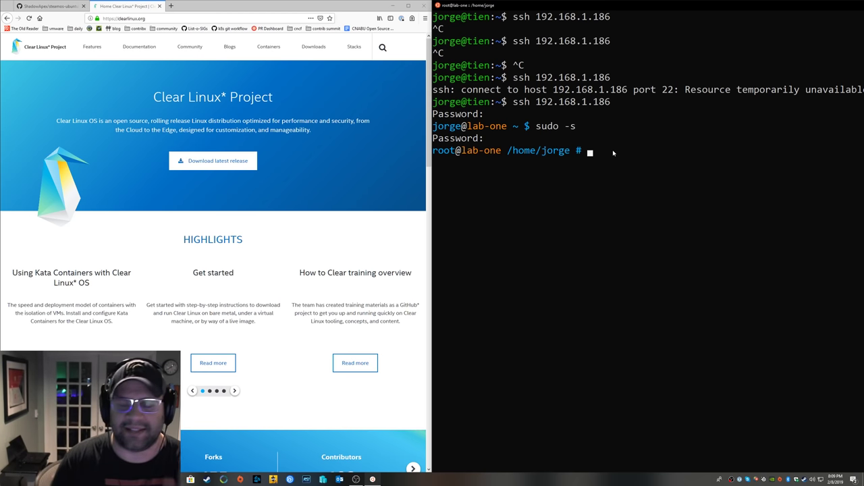
# Run 'swupd update' to bring the machine from version 27670 to 27700
pyautogui.write('s')
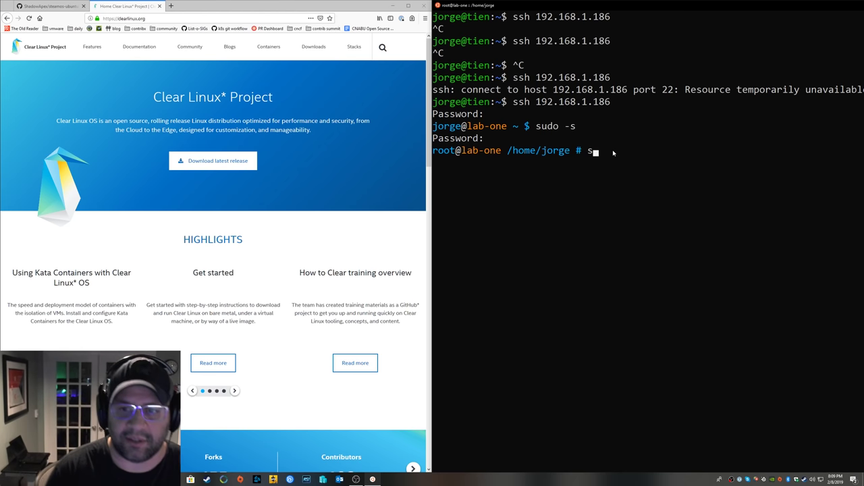
pyautogui.write('wupd')
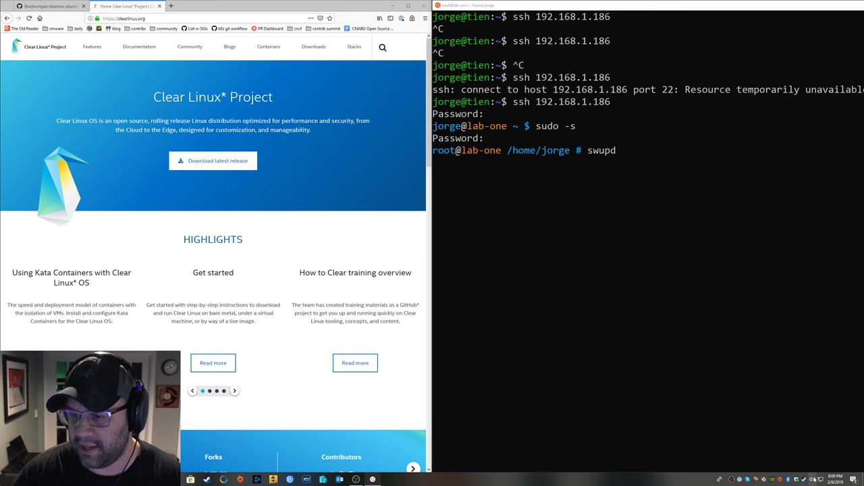
pyautogui.moveTo(673, 353)
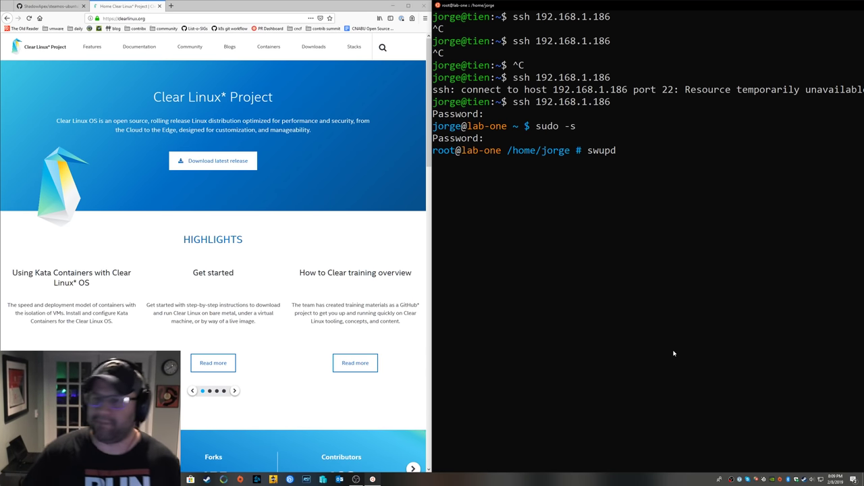
pyautogui.write('update')
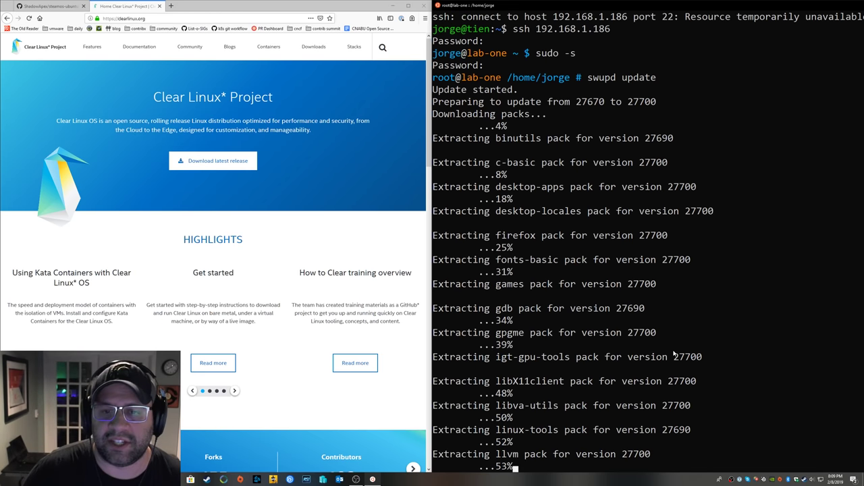
pyautogui.scroll(-3)
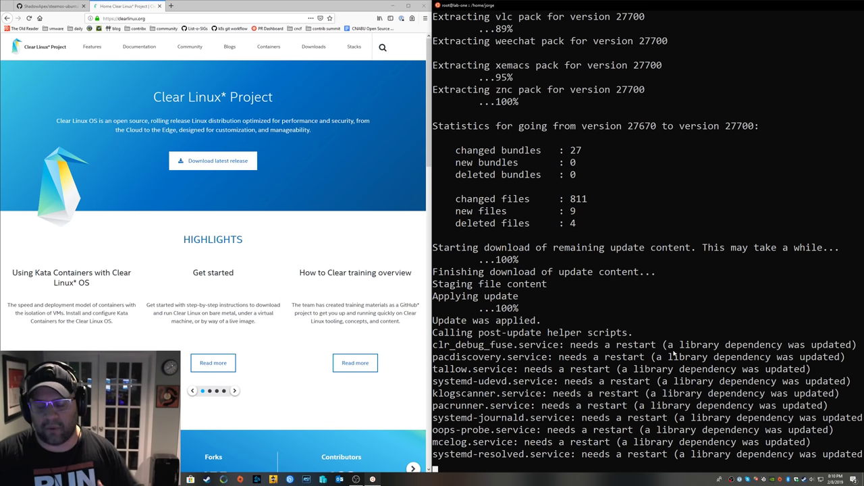
pyautogui.scroll(-3)
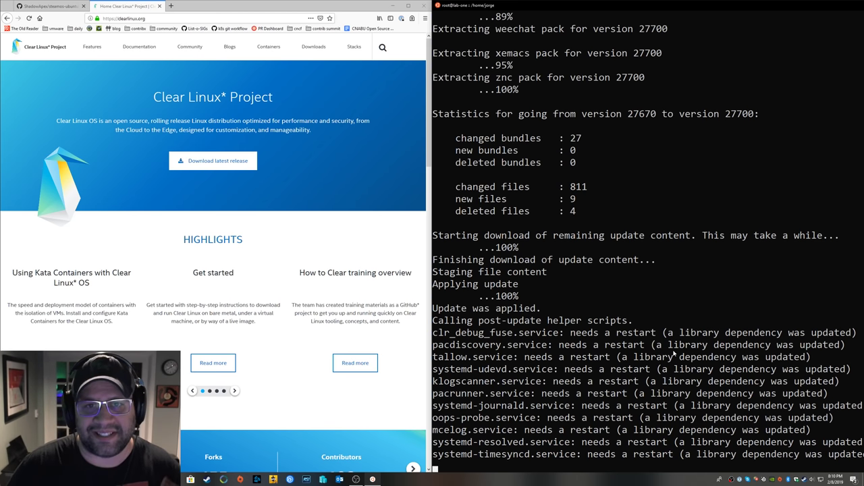
pyautogui.scroll(-3)
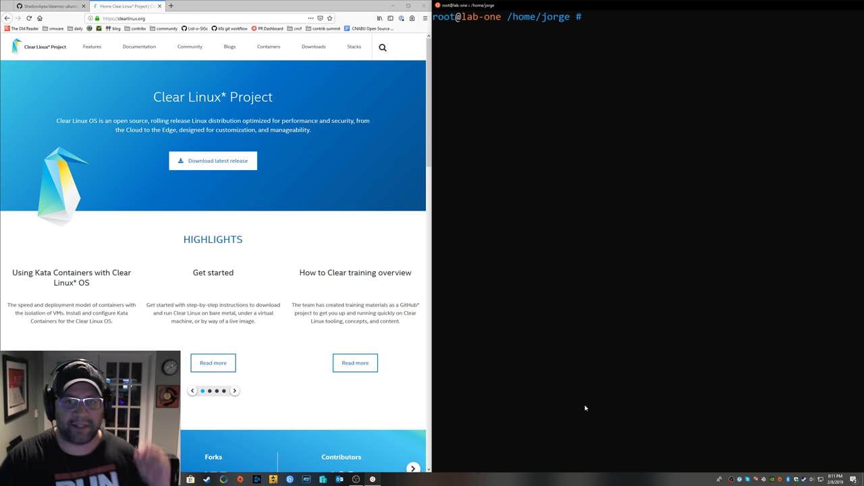
# Go into /etc/gdm and bring up GDM's custom.conf for review
pyautogui.write('cd /etc/gdm/')
pyautogui.write('vi custom.conf')
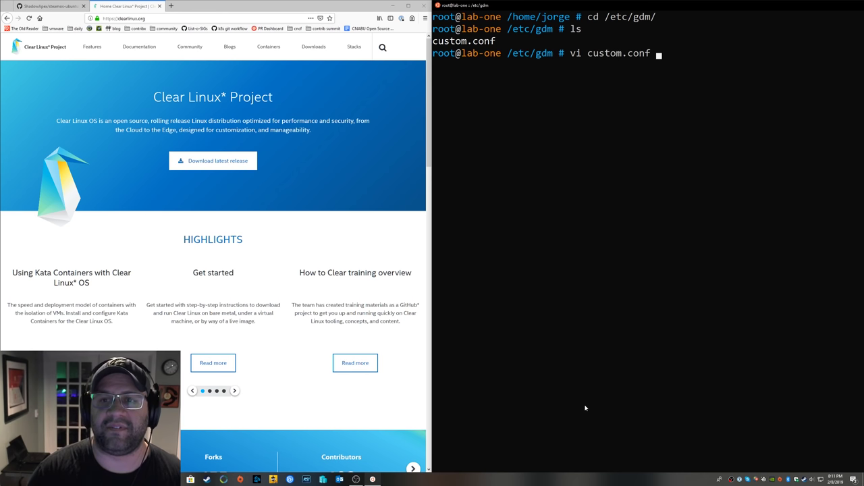
pyautogui.press('Return')
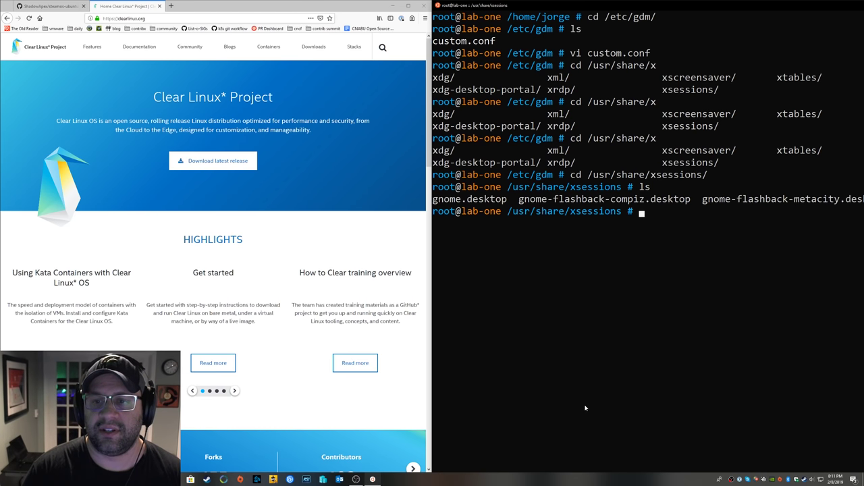
# List /usr/share/xsessions in detail and open steamos.desktop in vi
pyautogui.write('ls -al')
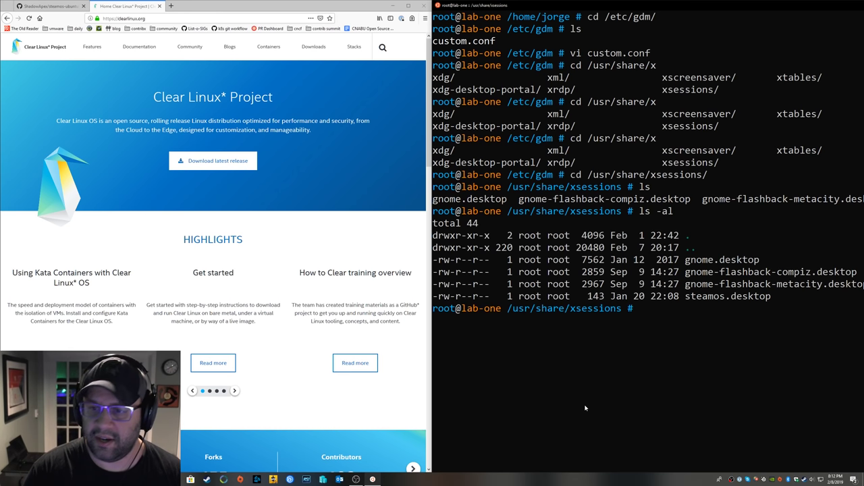
pyautogui.write('vi stea')
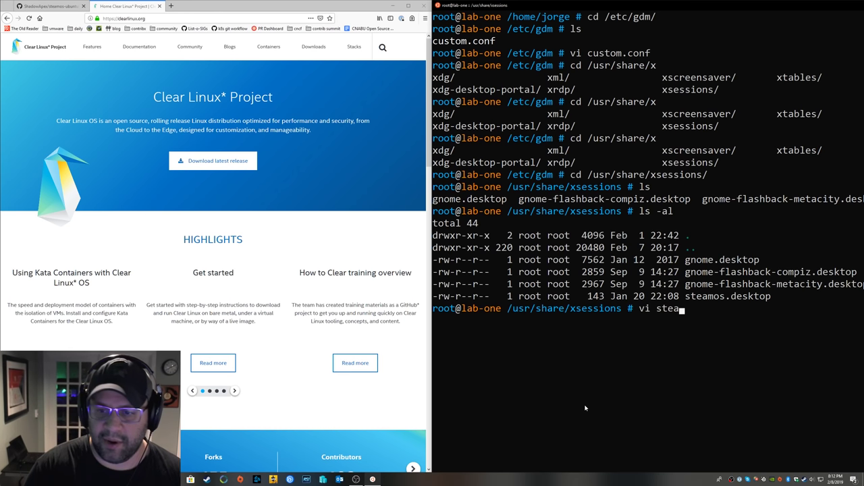
pyautogui.press('Return')
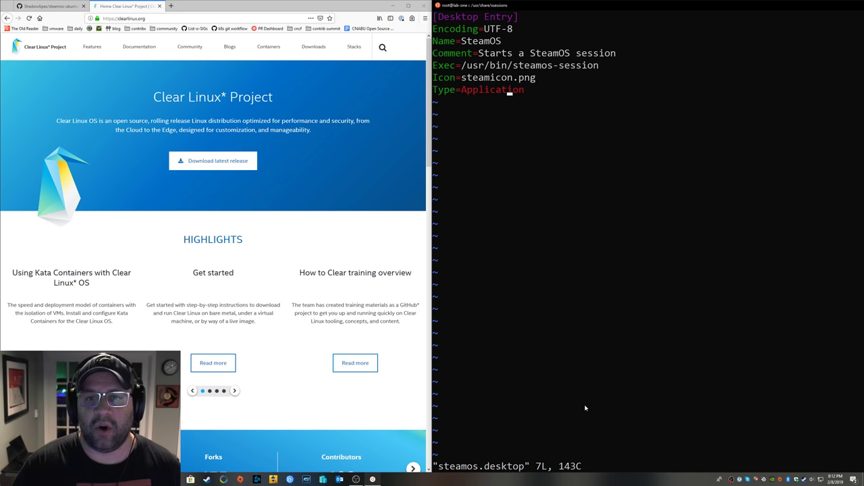
pyautogui.moveTo(561, 383)
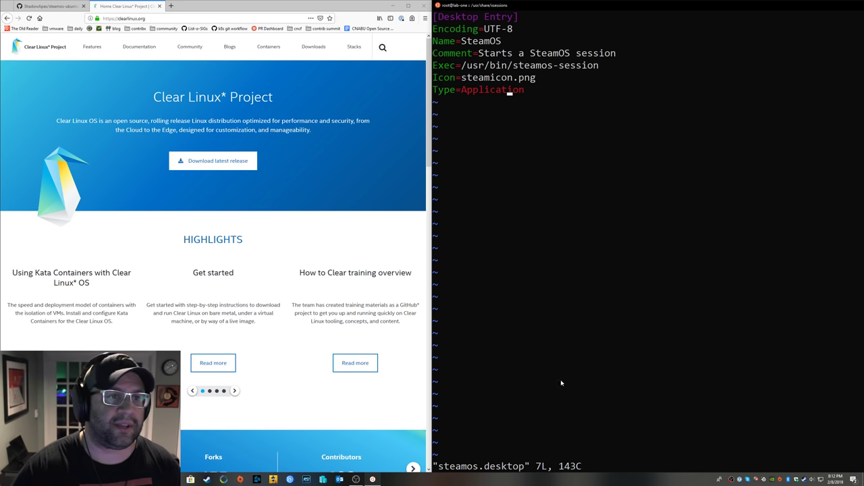
# Check the steamos-ubuntu README FAQ on switching modes in the browser
pyautogui.click(51, 5)
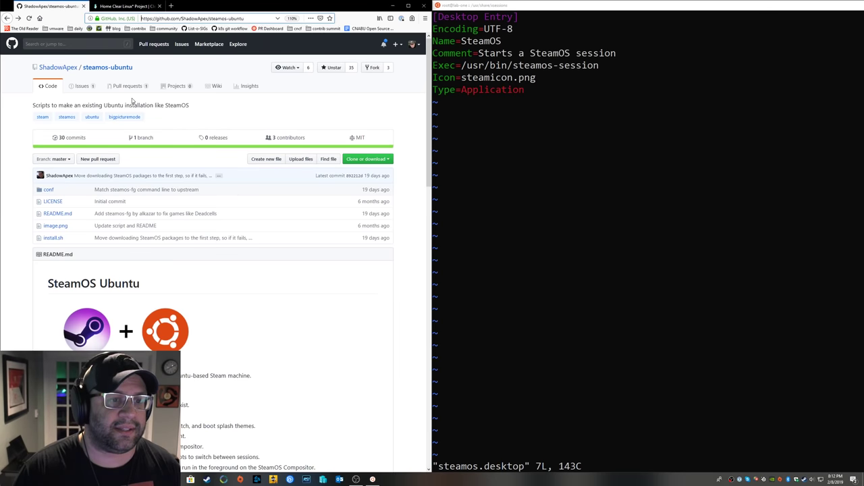
pyautogui.scroll(-3)
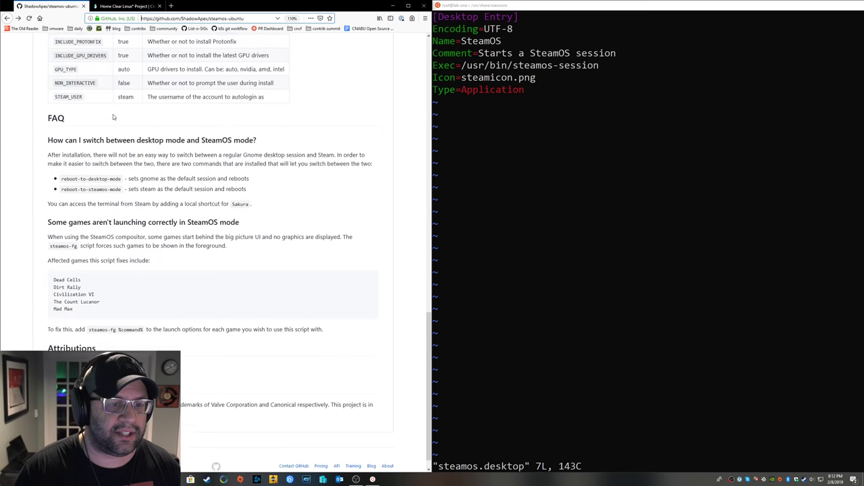
pyautogui.scroll(3)
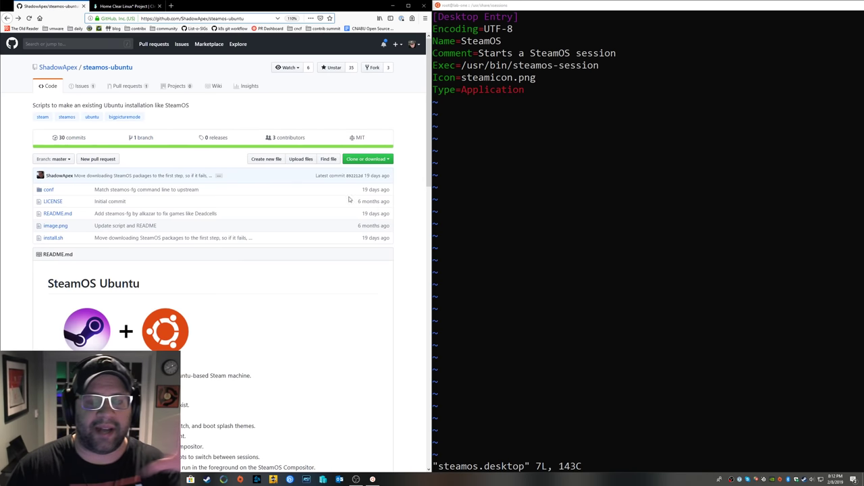
pyautogui.moveTo(502, 100)
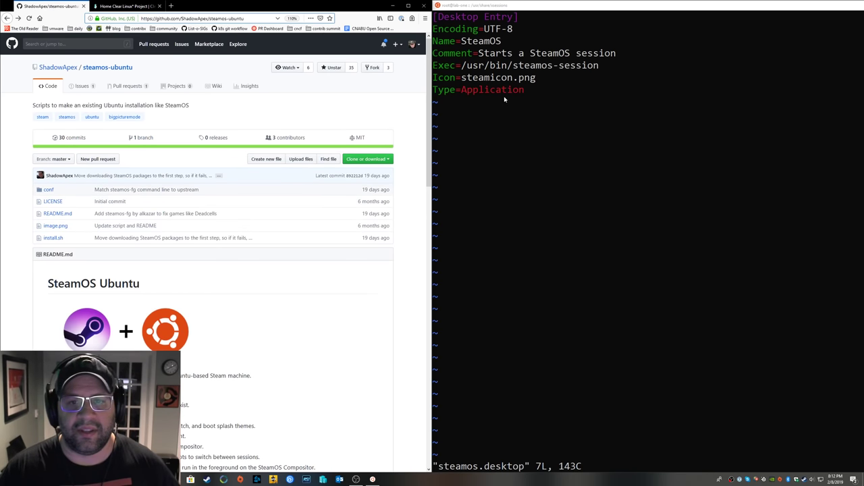
# Return to the terminal and quit vi on steamos.desktop back to the xsessions prompt
pyautogui.click(124, 6)
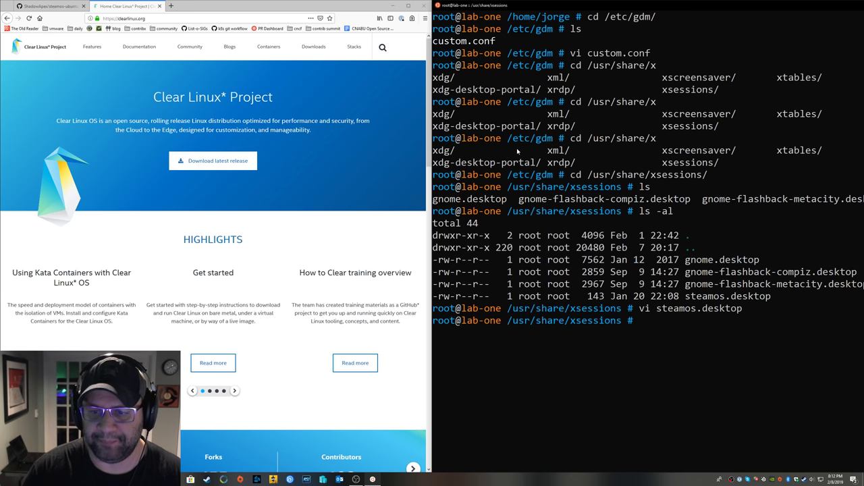
pyautogui.write('cd /usr/bin/')
pyautogui.write('vi s')
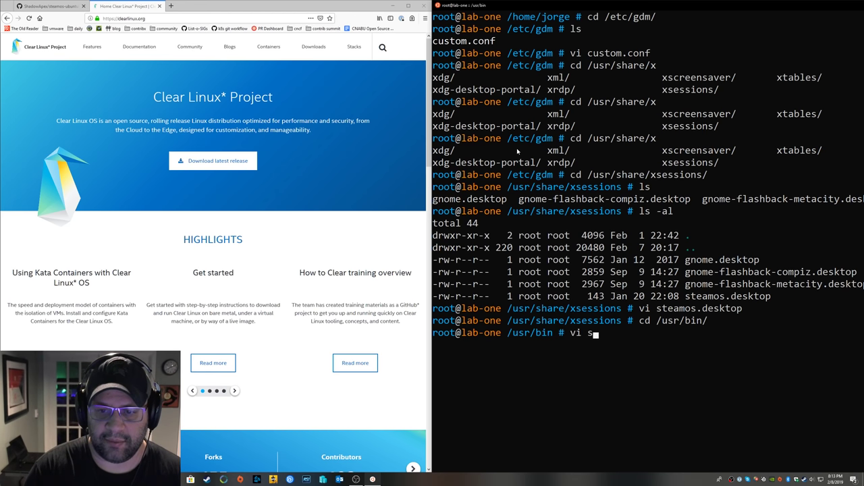
pyautogui.write('teamos')
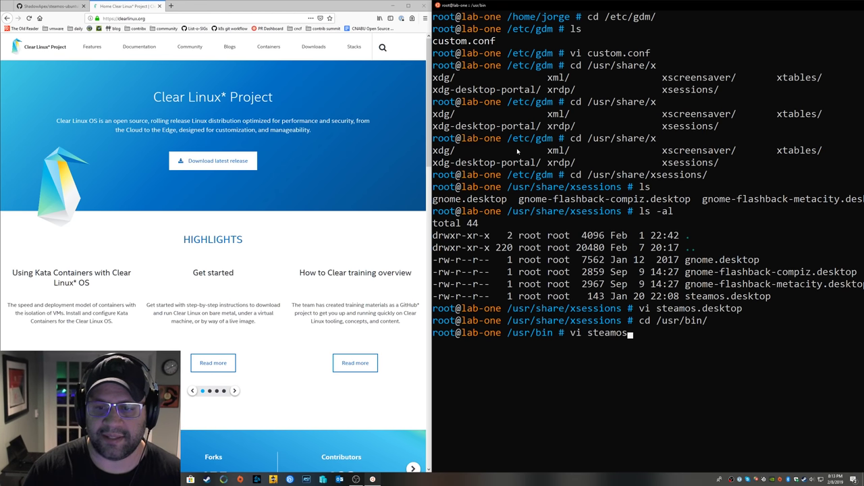
pyautogui.press('Return')
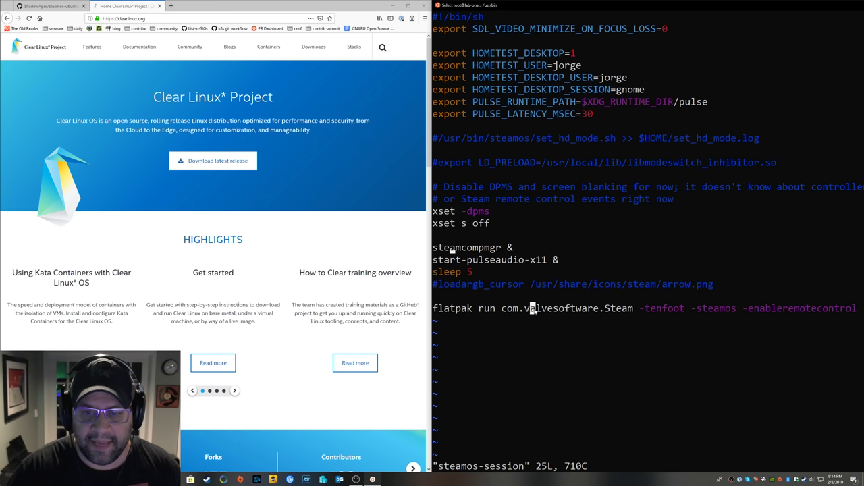
pyautogui.moveTo(493, 247)
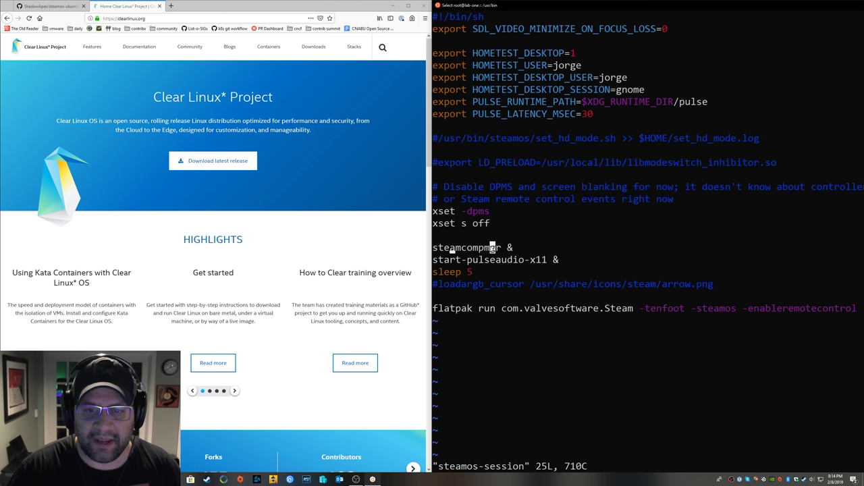
pyautogui.moveTo(525, 272)
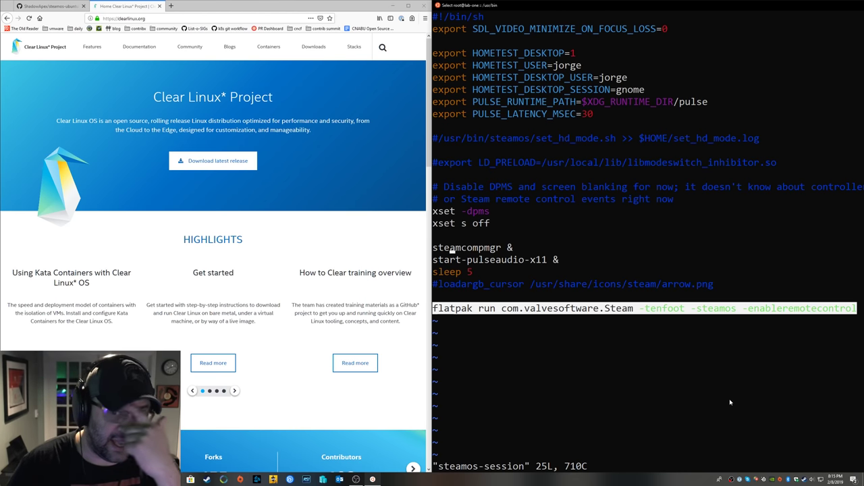
pyautogui.moveTo(748, 397)
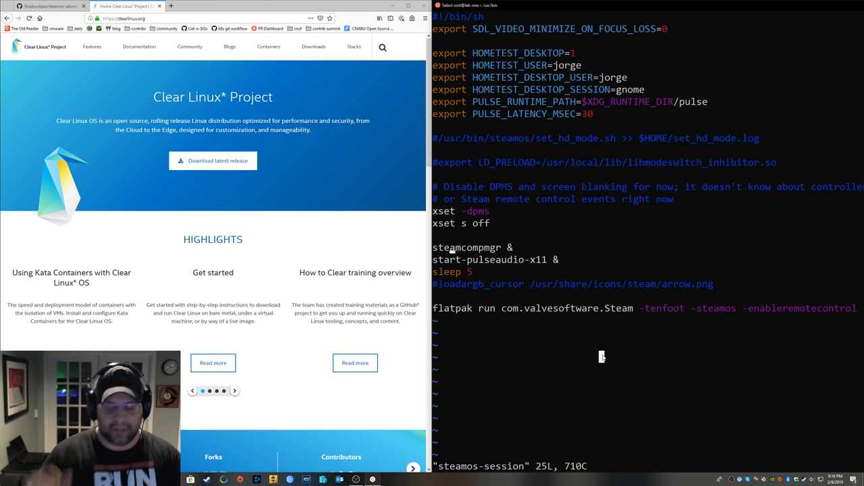
pyautogui.moveTo(602, 358)
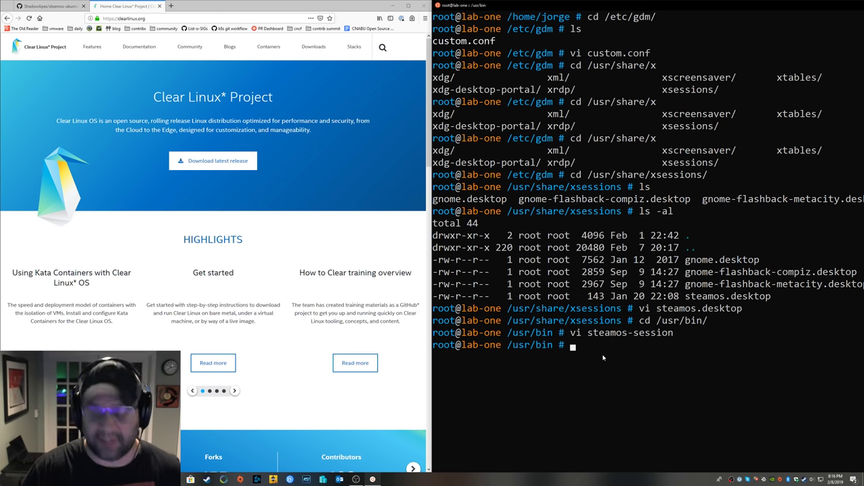
# Locate the steam-controller udev rules files on the system
pyautogui.write('cd')
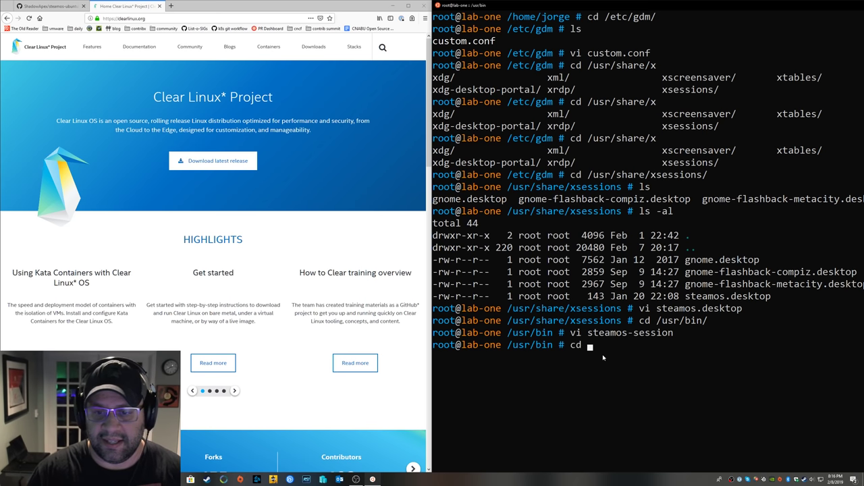
pyautogui.write('/')
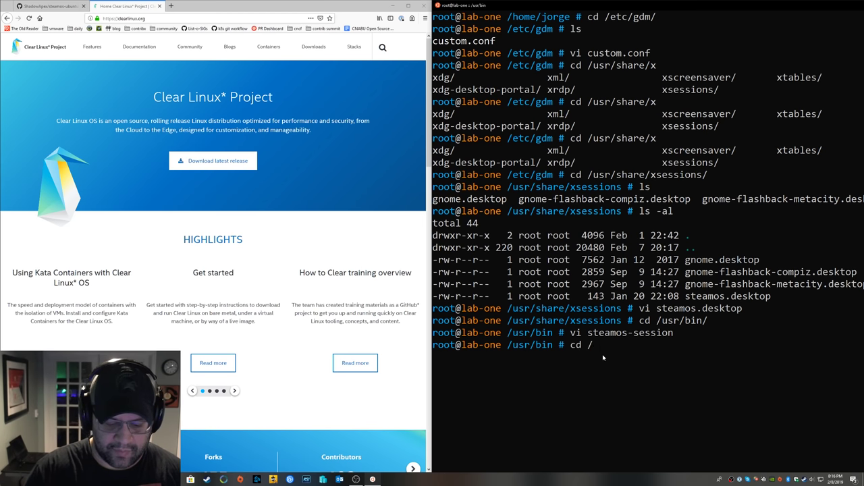
pyautogui.write('etc/')
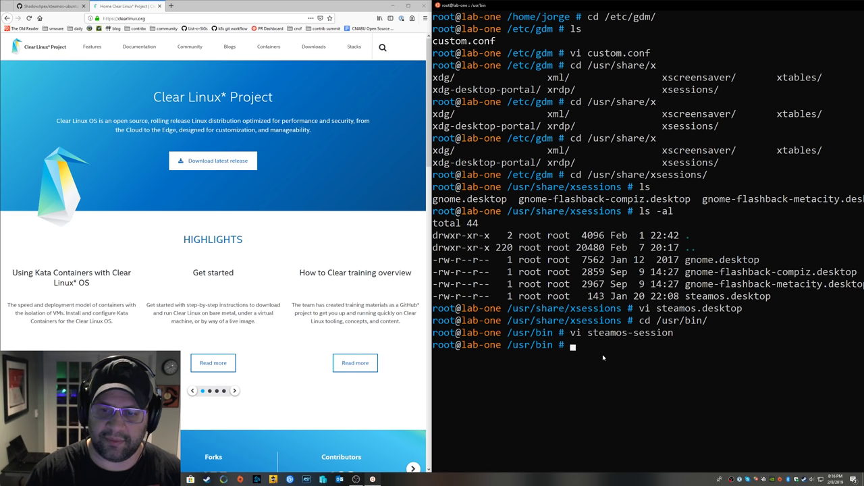
pyautogui.write('locate')
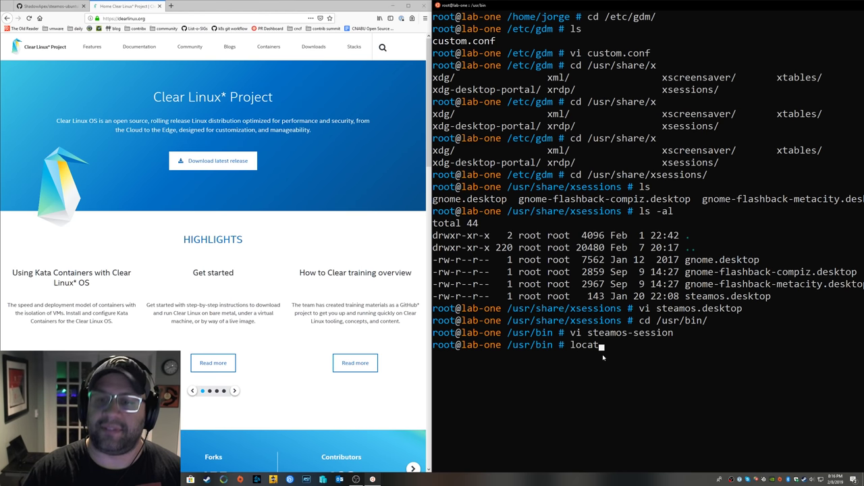
pyautogui.write('/usr/lib/')
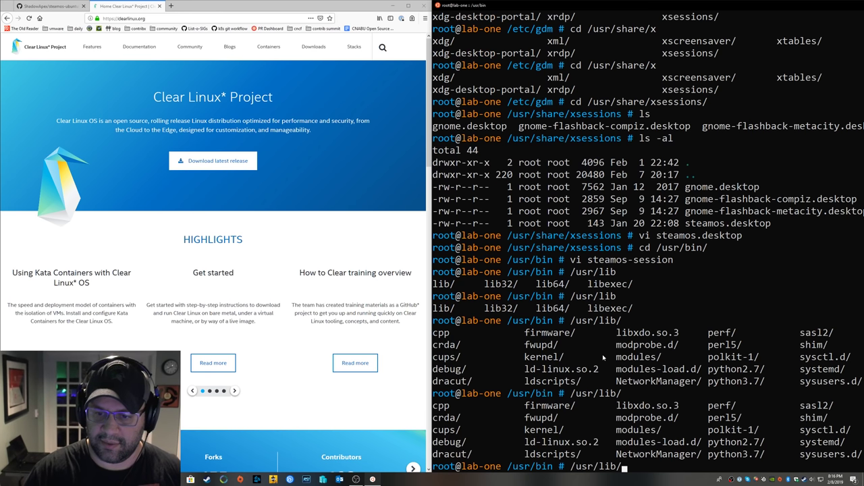
pyautogui.write('m')
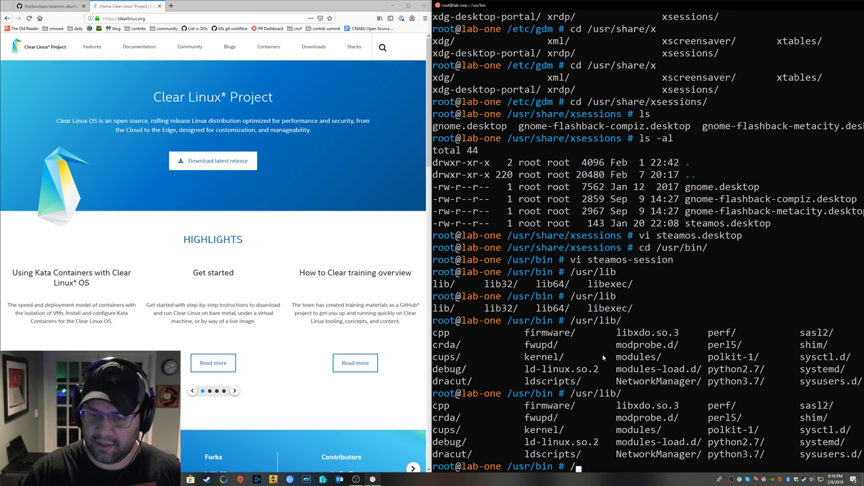
pyautogui.write('locate steam-controller')
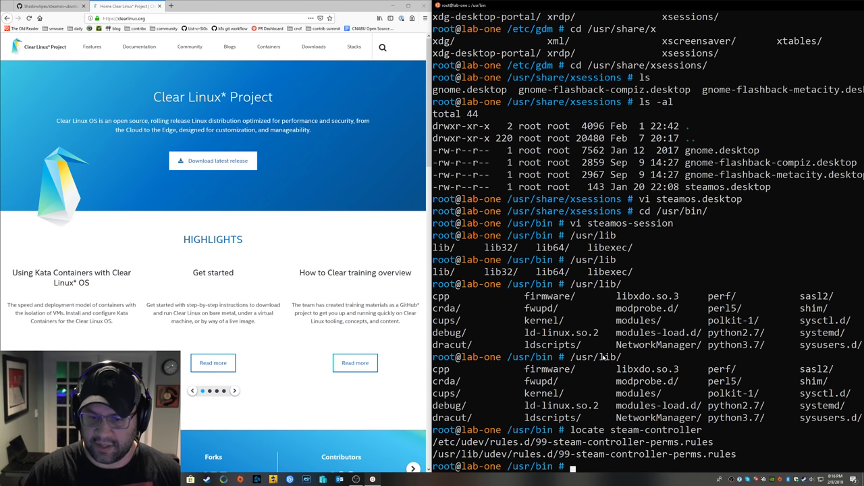
# Inspect /etc/udev/rules.d and open /usr/lib/udev/rules.d/99-steam-controller-perms.rules in vi
pyautogui.write('cd /')
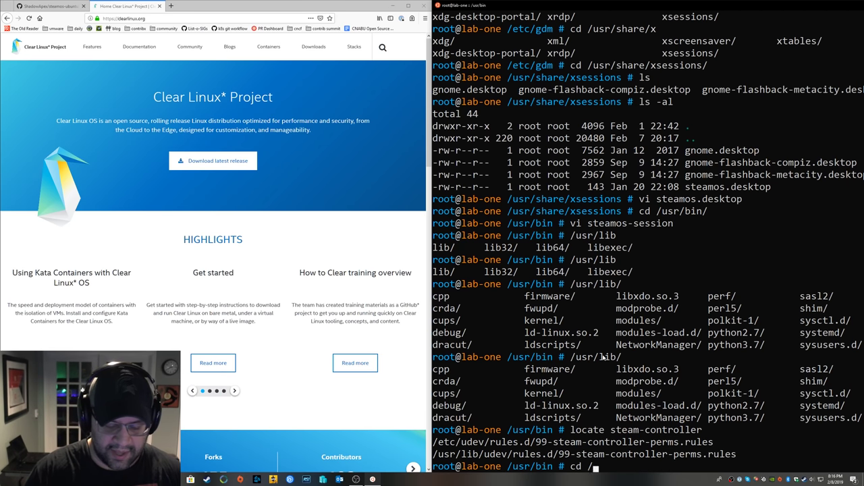
pyautogui.write('etc/udev/')
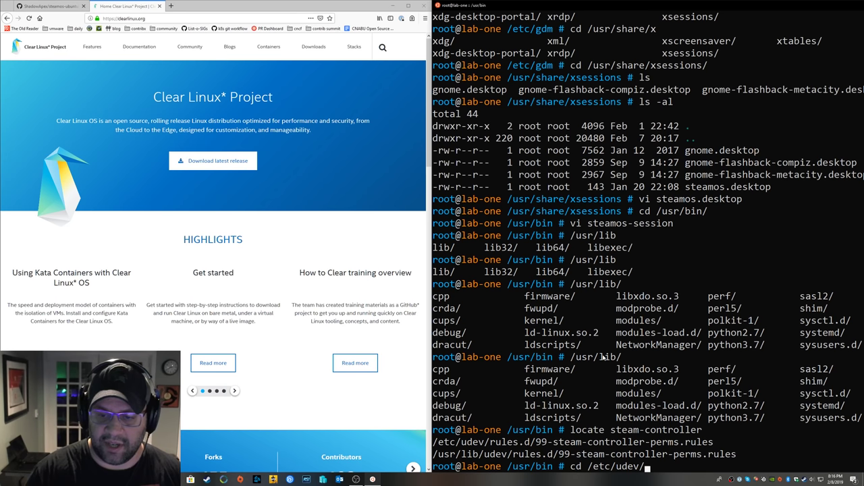
pyautogui.write('res')
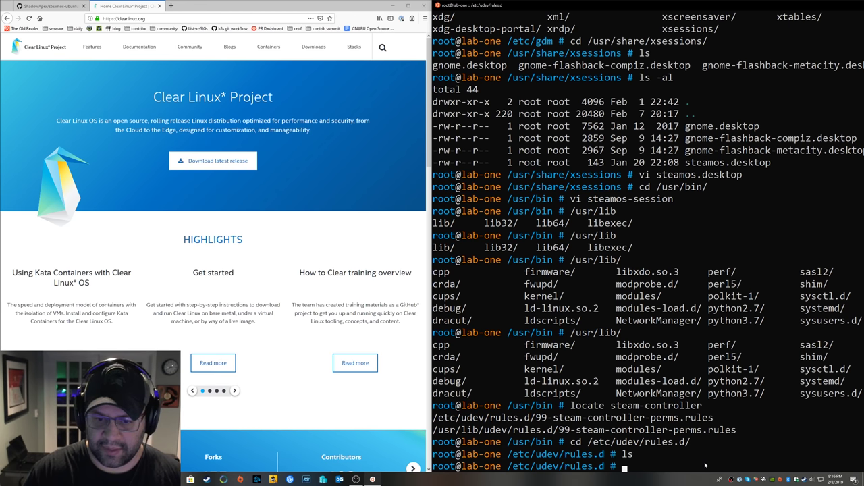
pyautogui.write('ls -al')
pyautogui.write('cd ..')
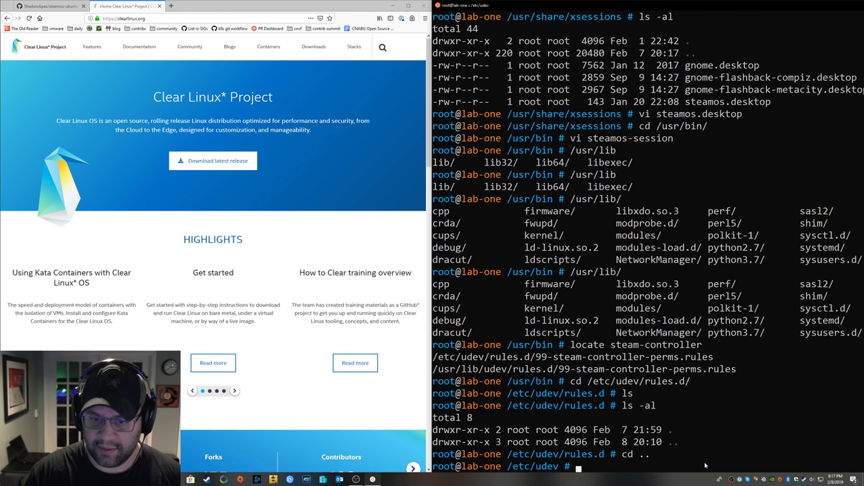
pyautogui.moveTo(735, 376)
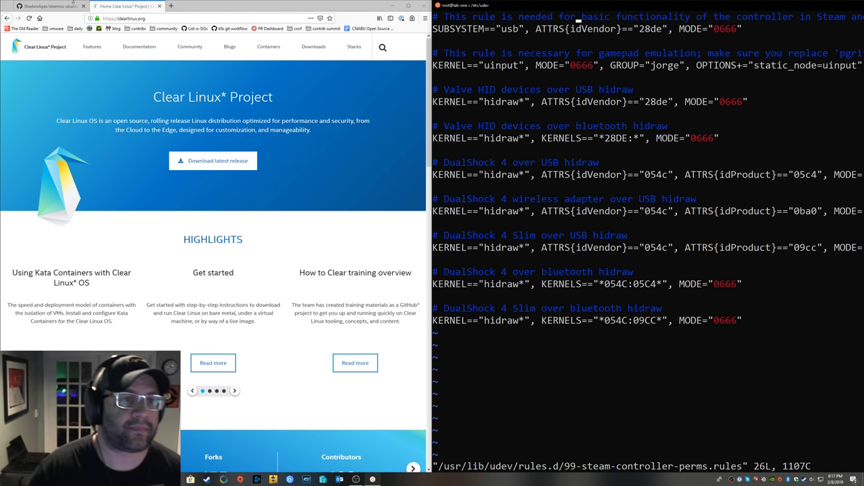
pyautogui.click(51, 6)
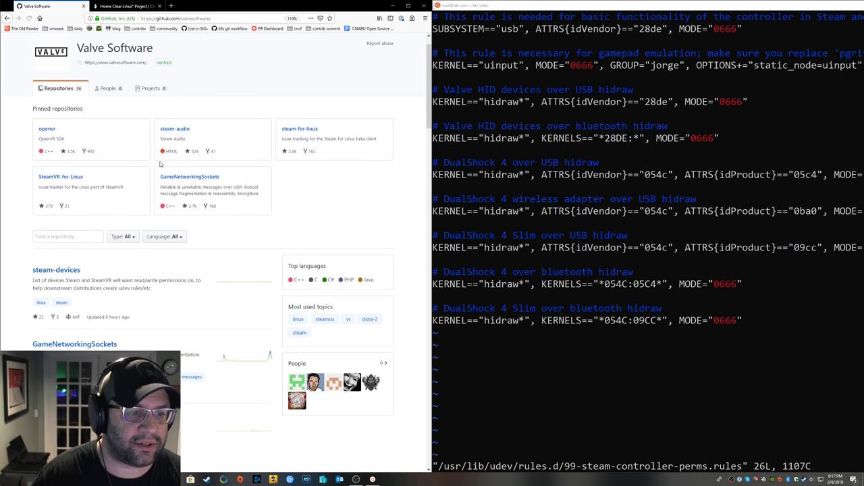
# View 60-steam-input.rules in Valve's steam-devices repository on GitHub
pyautogui.click(56, 270)
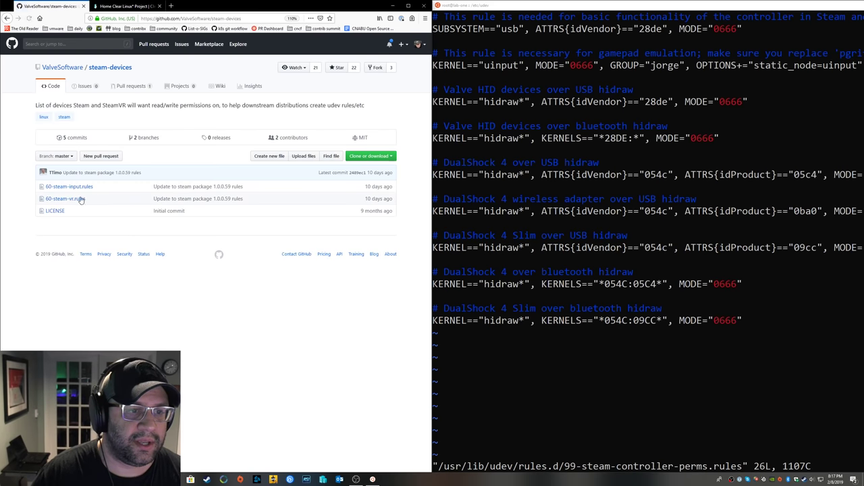
pyautogui.click(69, 186)
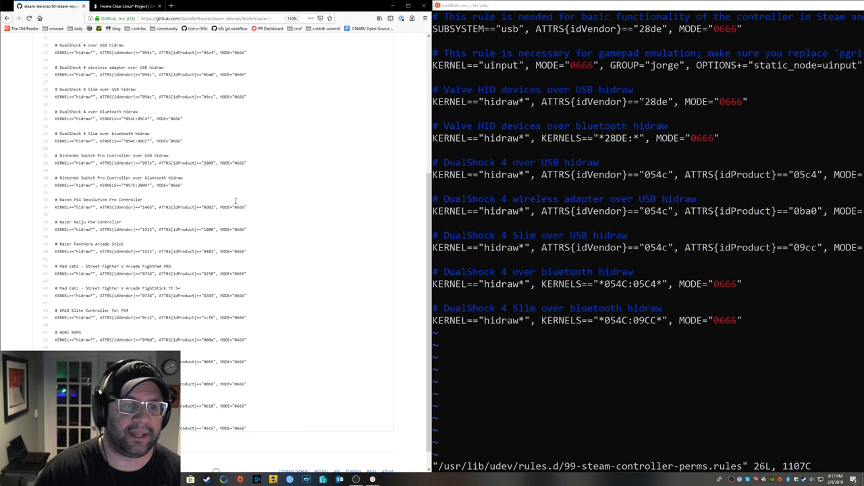
pyautogui.scroll(3)
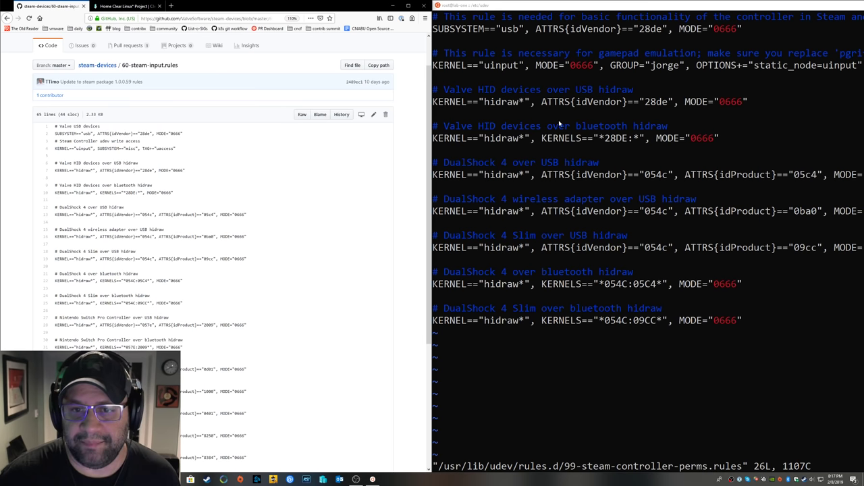
pyautogui.moveTo(594, 251)
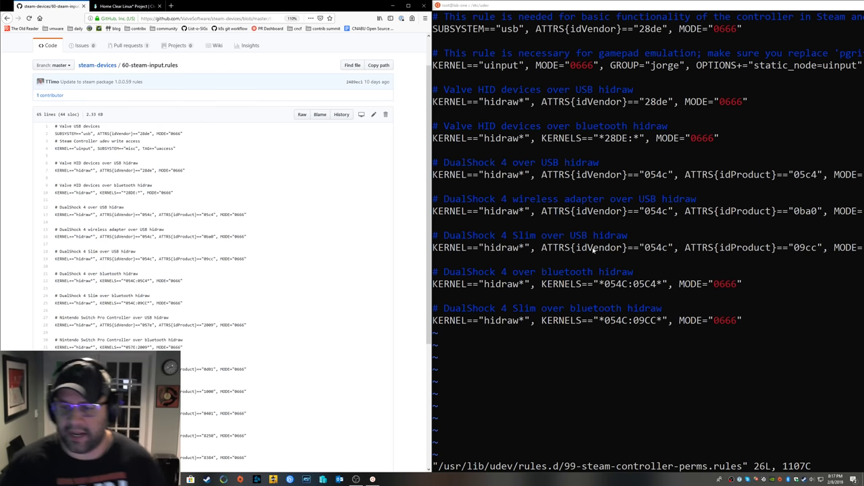
pyautogui.moveTo(411, 106)
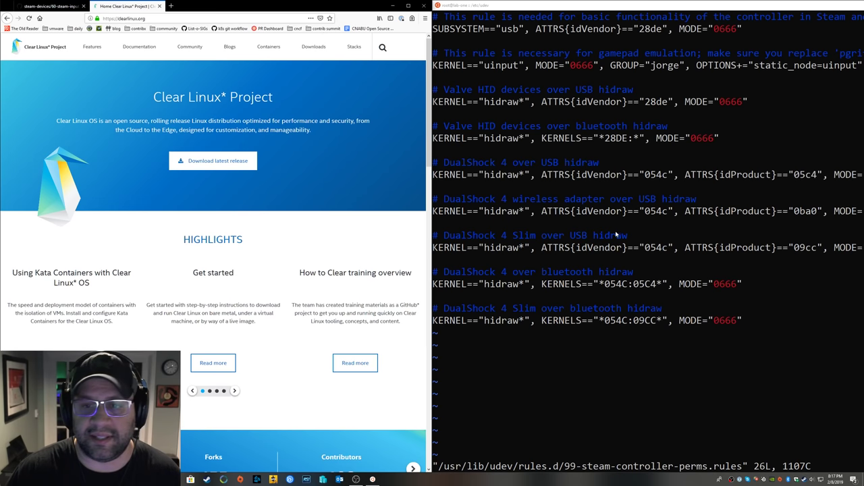
pyautogui.moveTo(632, 224)
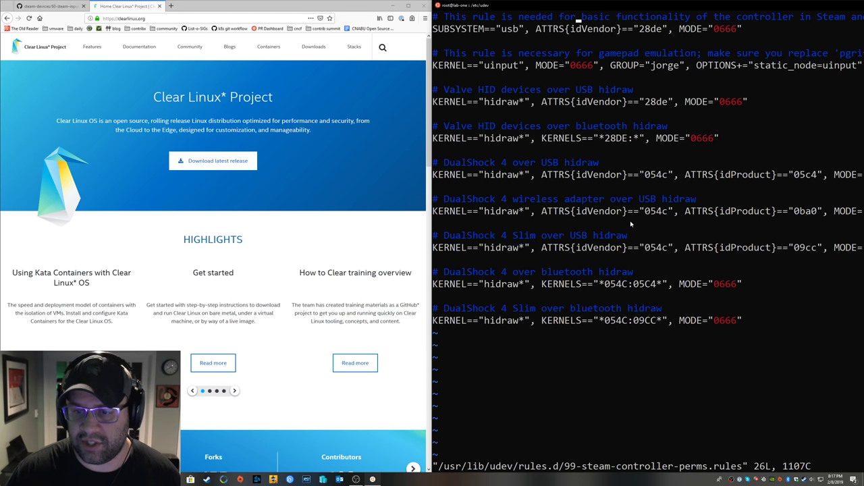
pyautogui.moveTo(627, 216)
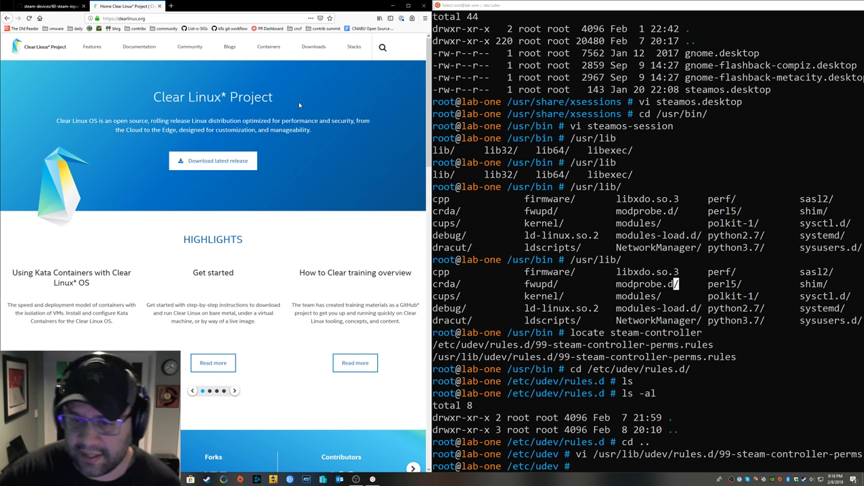
# Quit vi on the controller rules file and start a uname command at the /etc/udev prompt
pyautogui.write('uname -')
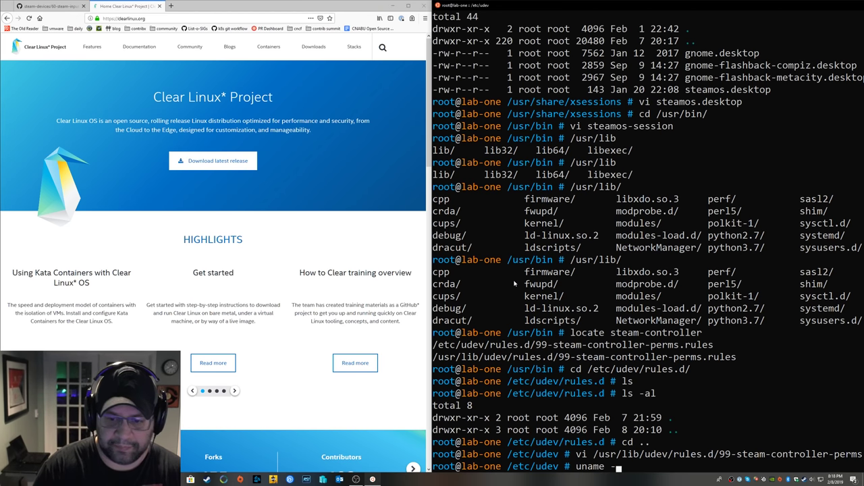